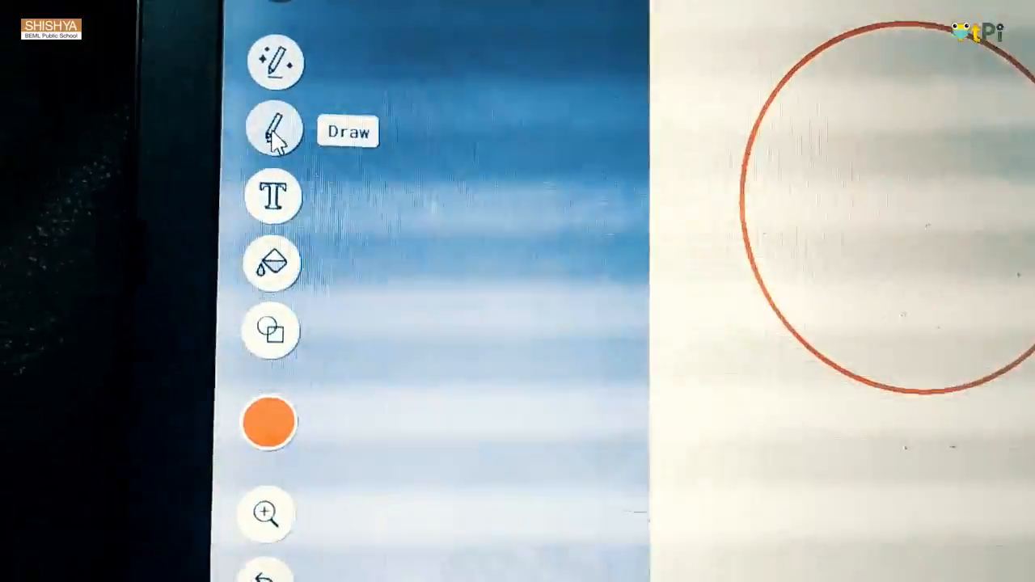
- Switch to the freehand Draw tool to sketch the second circle
click(268, 420)
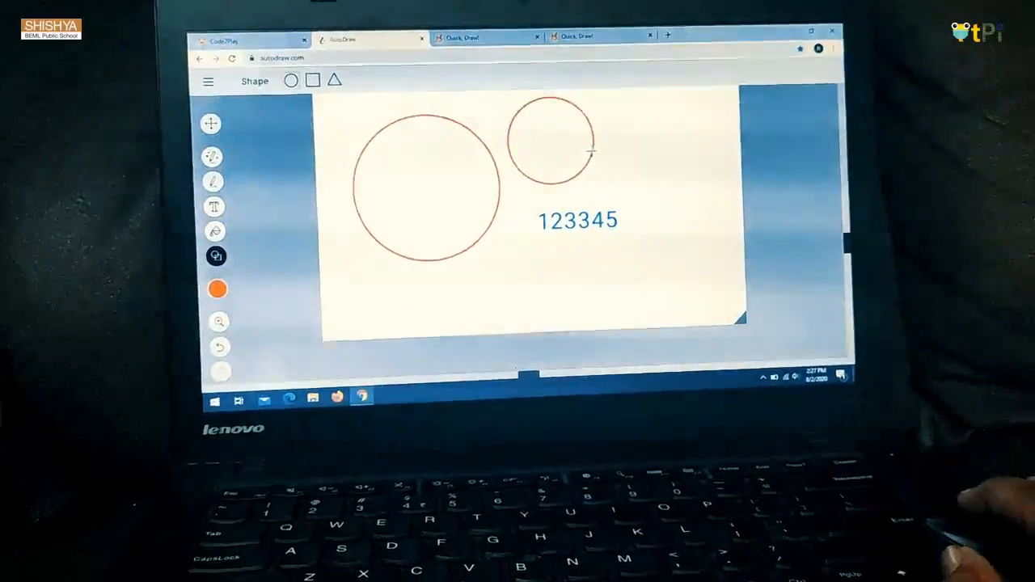
- Select the Fill tool from the left toolbar to colour the circle
click(217, 289)
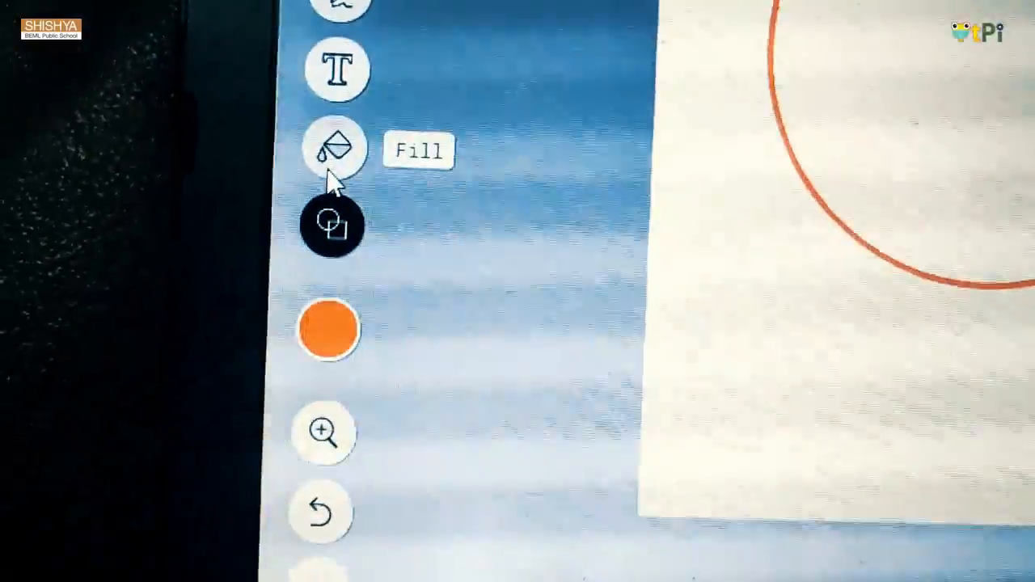
click(327, 330)
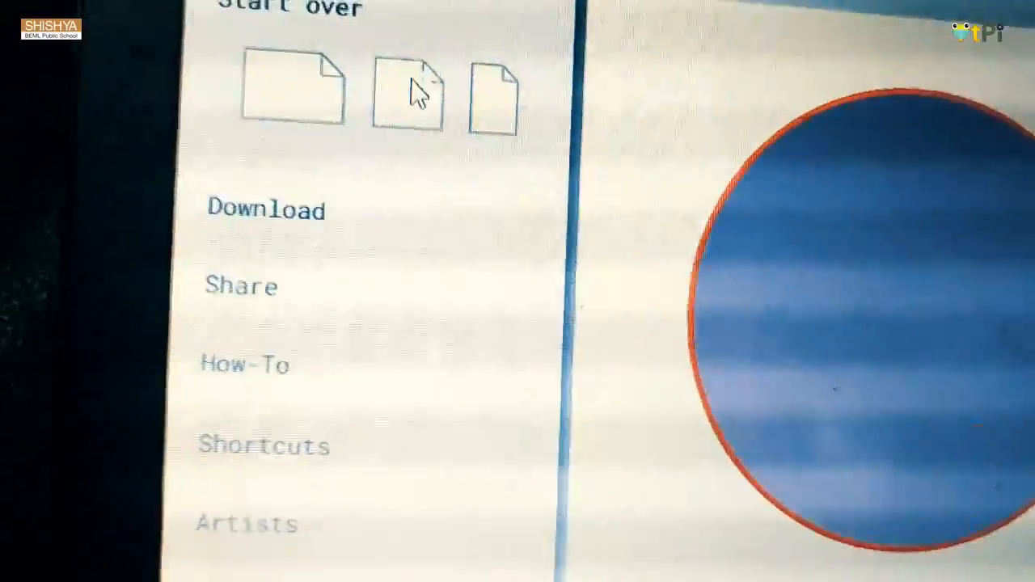
- Scroll down the page before switching to Quick, Draw!
scroll(down, 3)
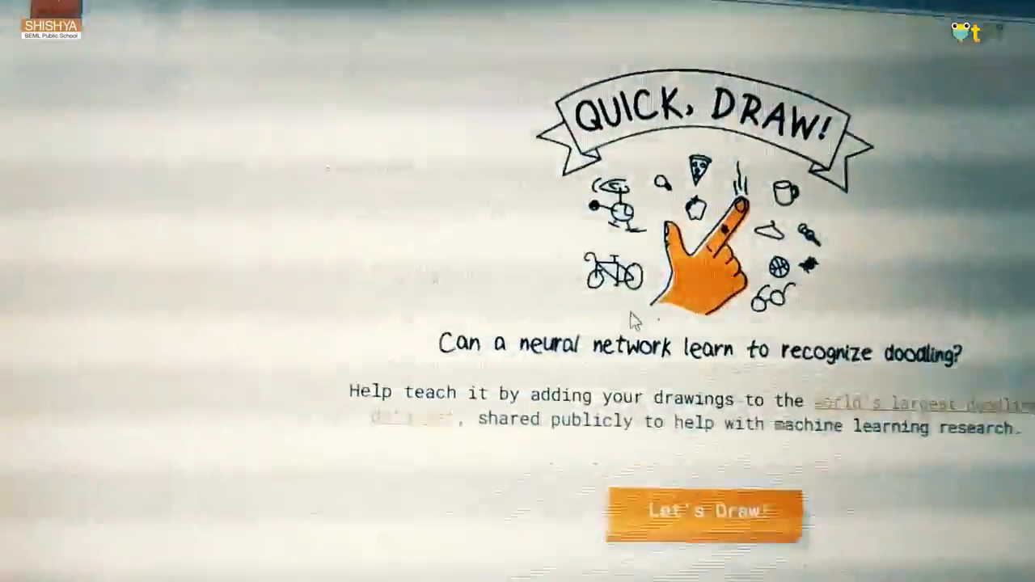
- Start a Quick, Draw! game and doodle the toothpaste prompt
click(704, 512)
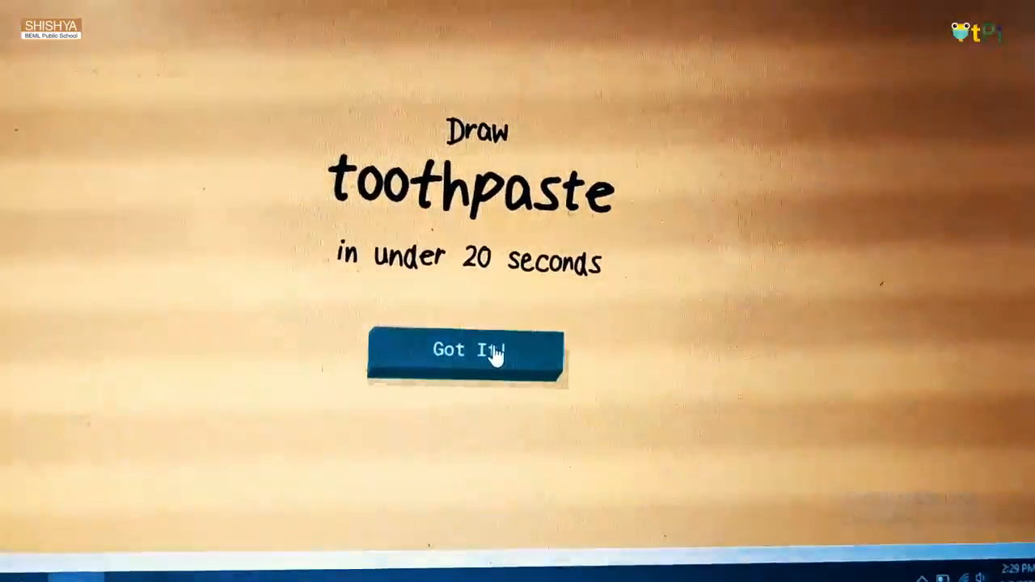
click(466, 350)
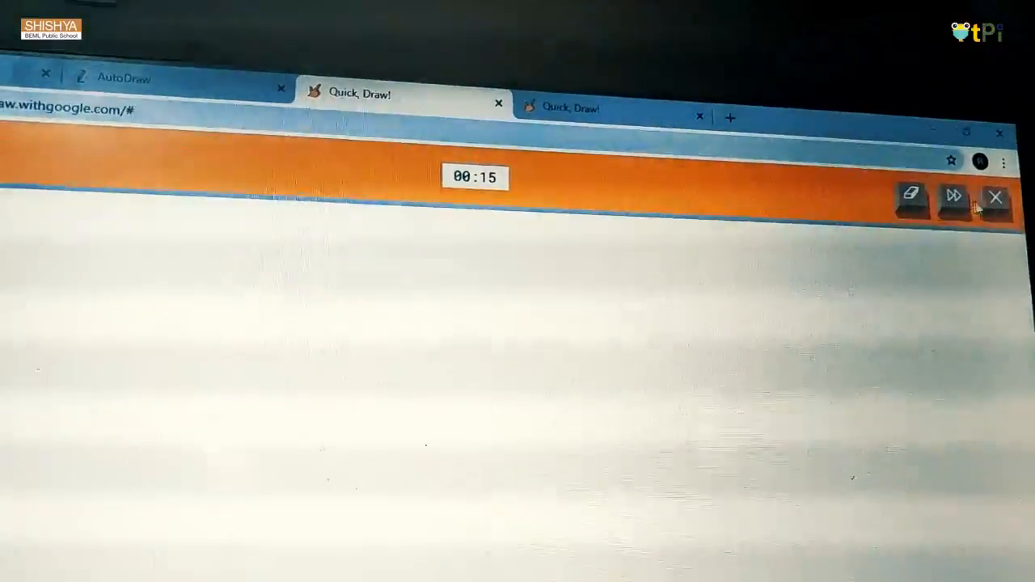
drag(498, 242, 521, 174)
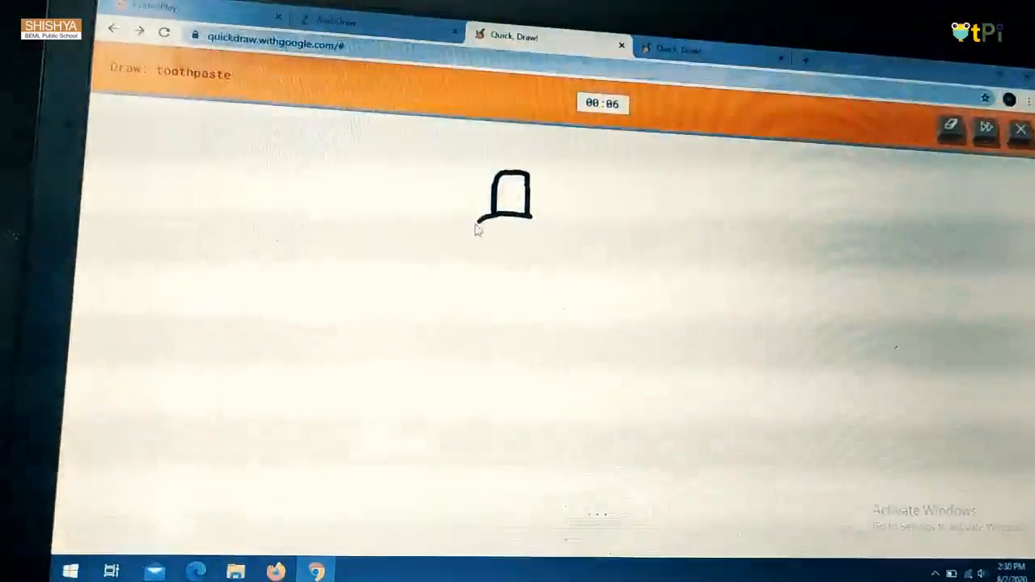
drag(505, 214, 542, 408)
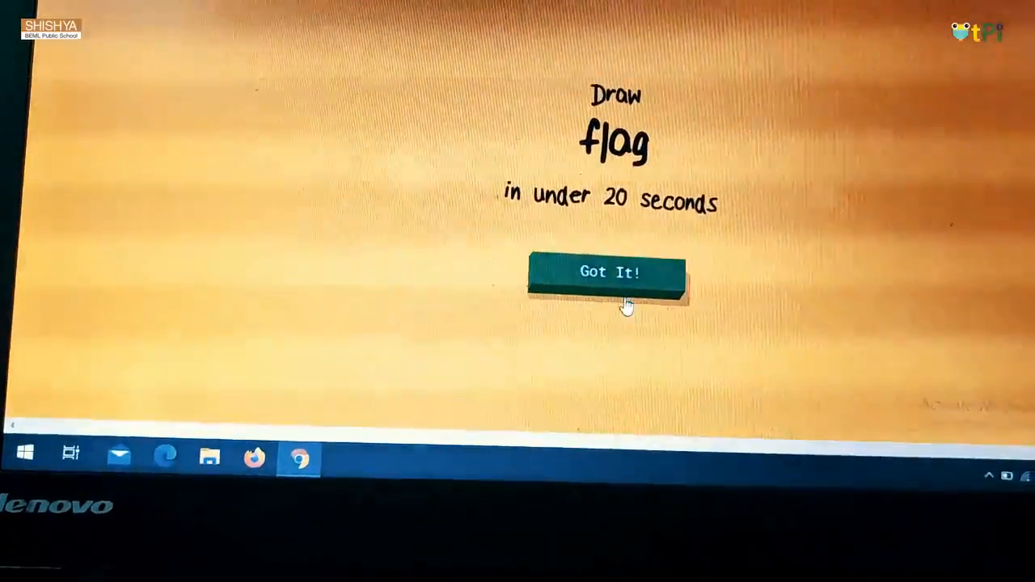
- Accept the flag prompt and begin sketching the flag
click(608, 272)
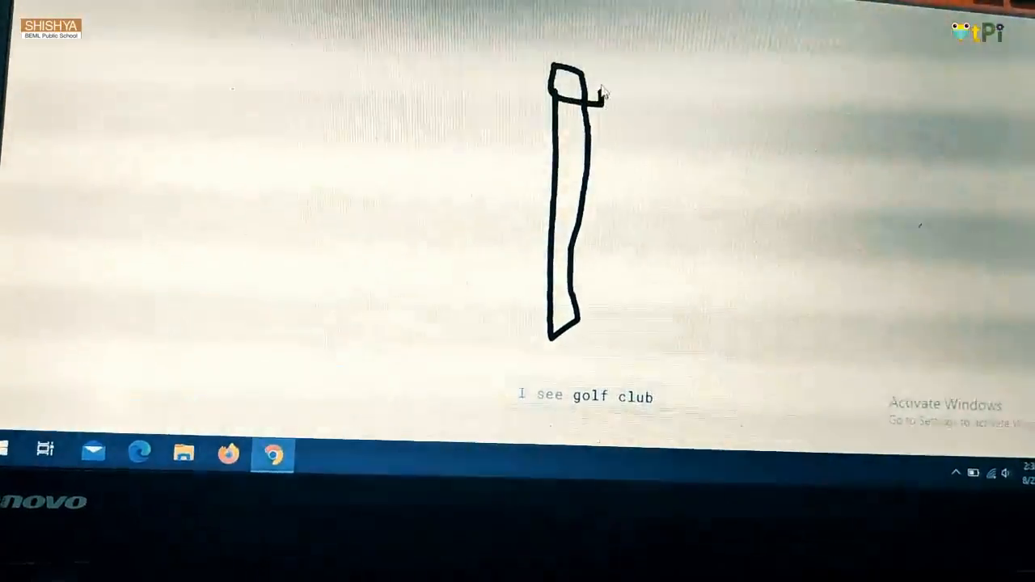